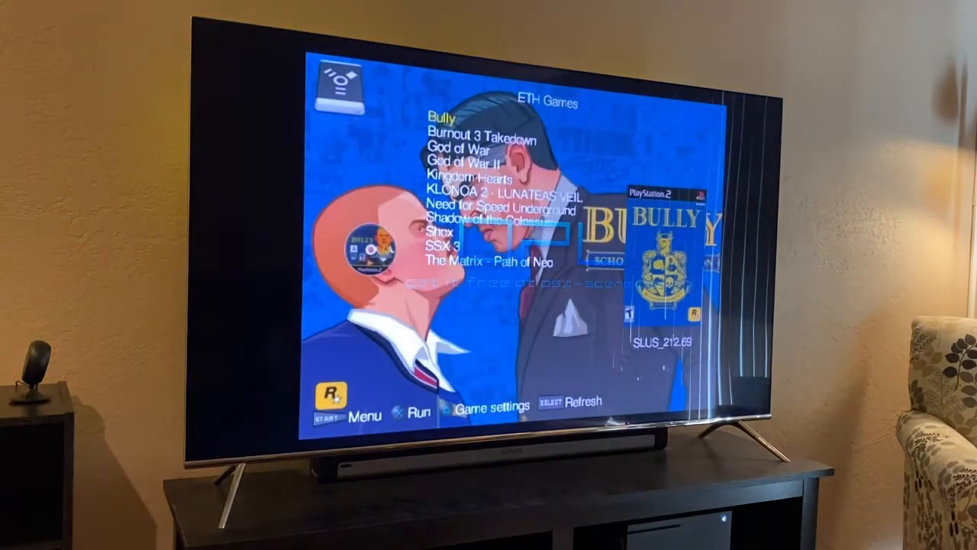
# - Pick SSX 3 from the network game list, launch it, and switch the rider from Moby to Elise
pyautogui.press('down')
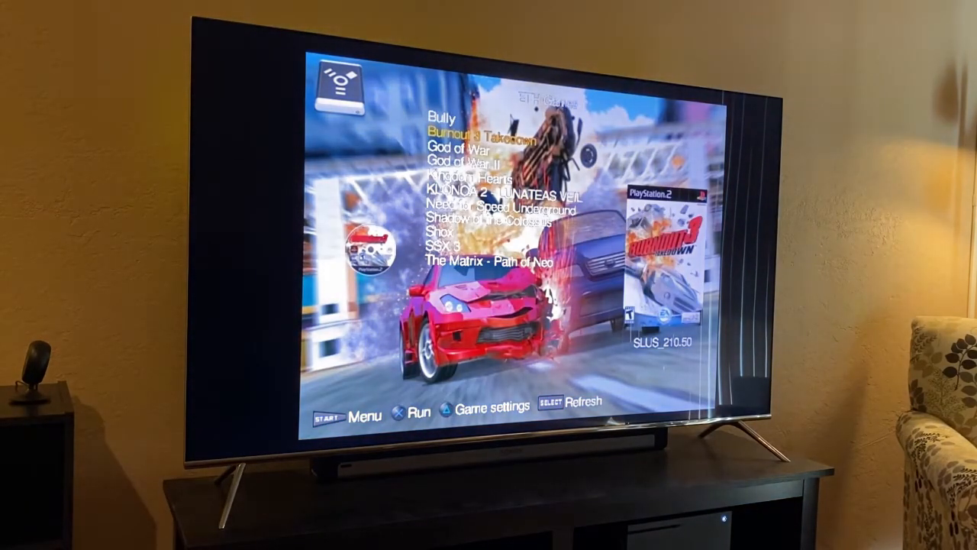
pyautogui.press('Down')
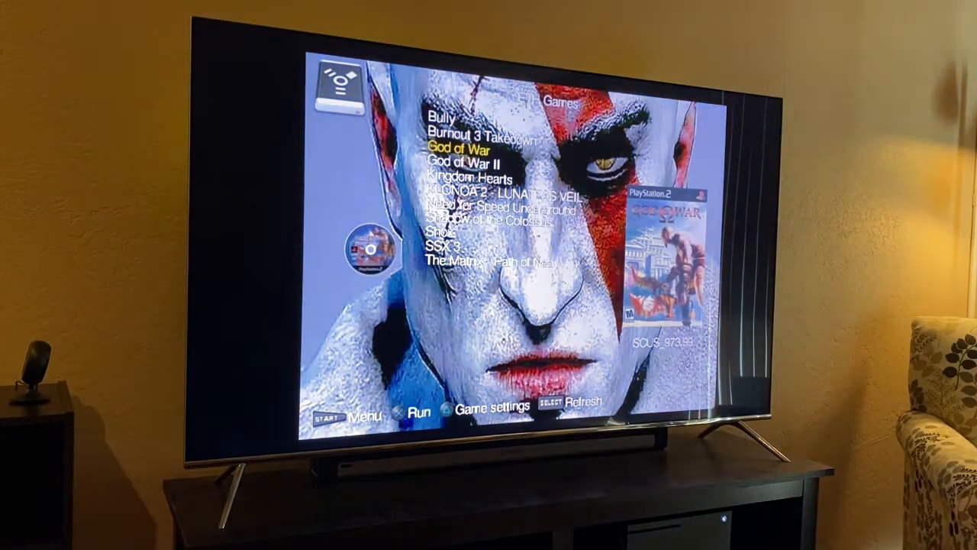
pyautogui.press('down')
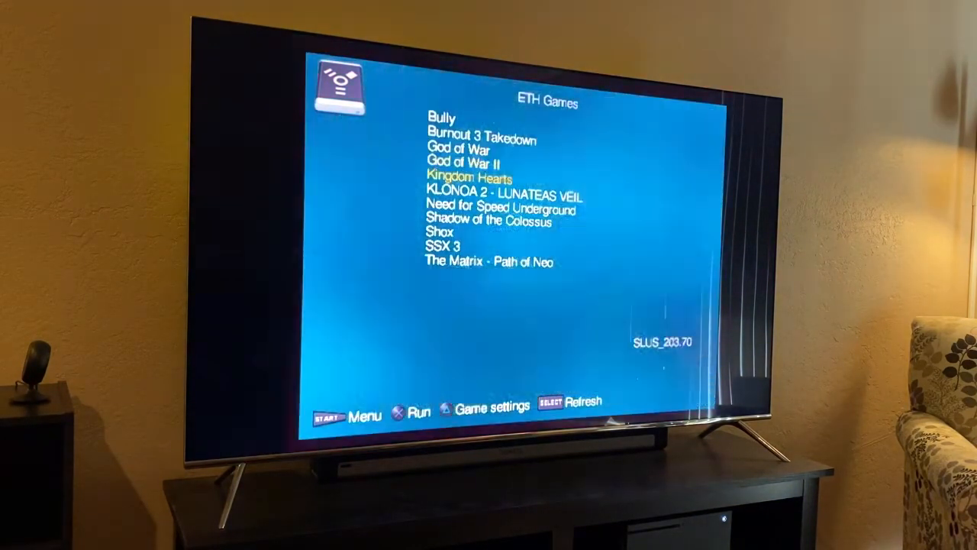
pyautogui.press('down')
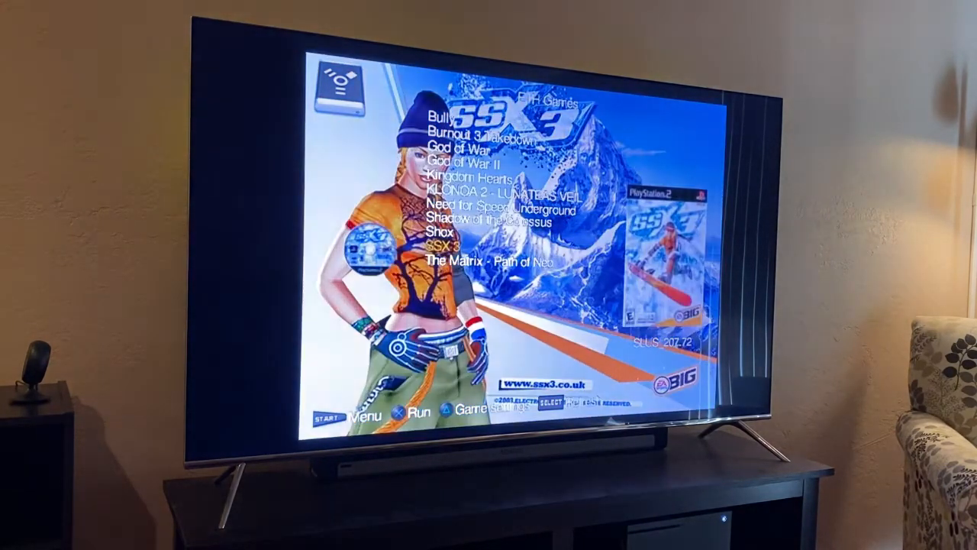
pyautogui.press('down')
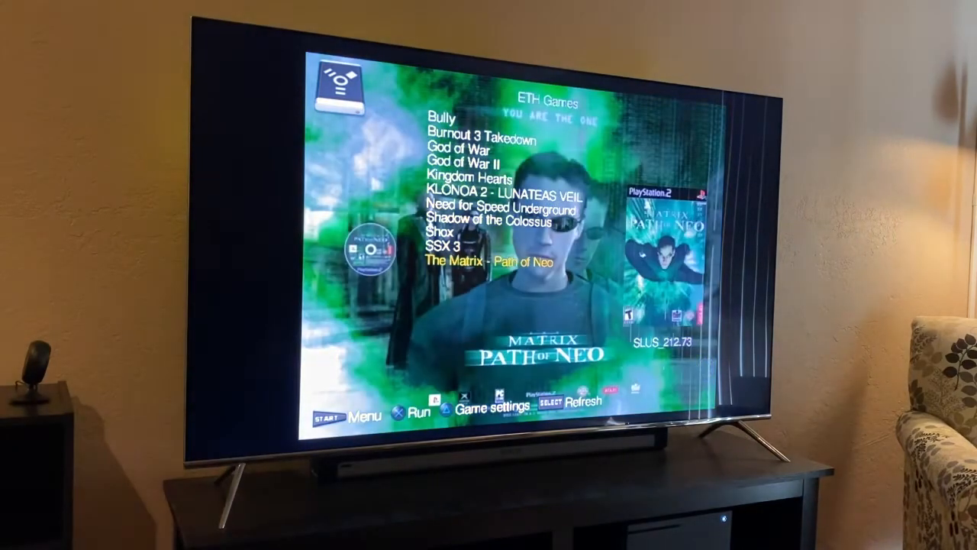
pyautogui.press('Up')
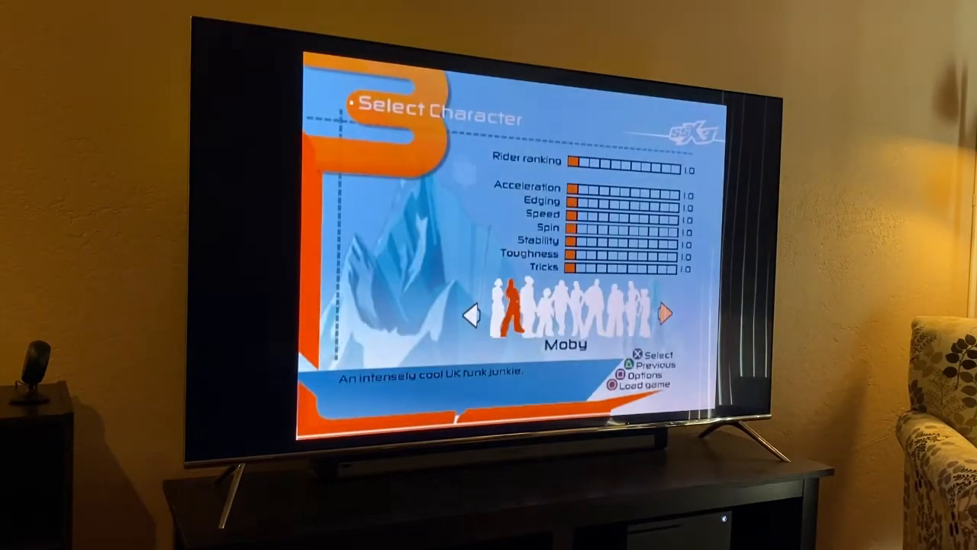
pyautogui.click(665, 315)
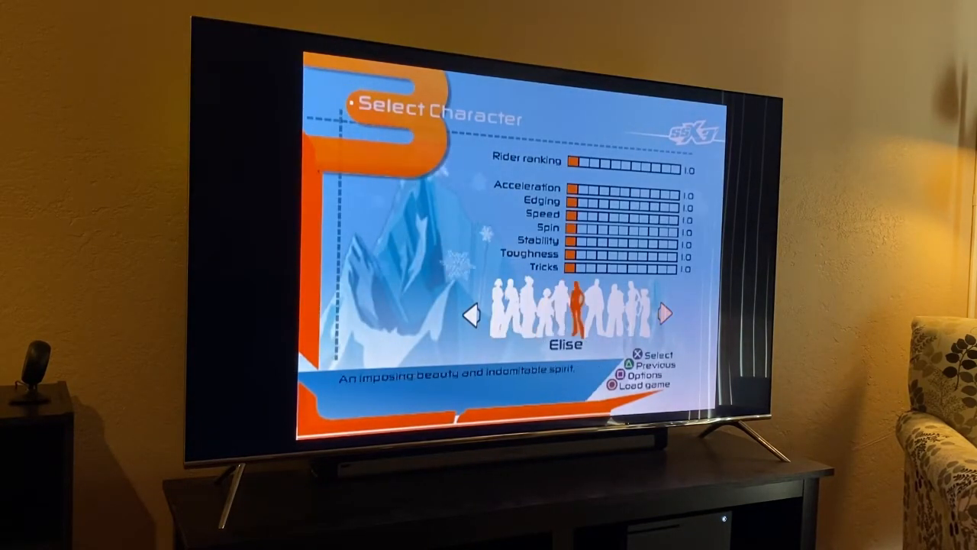